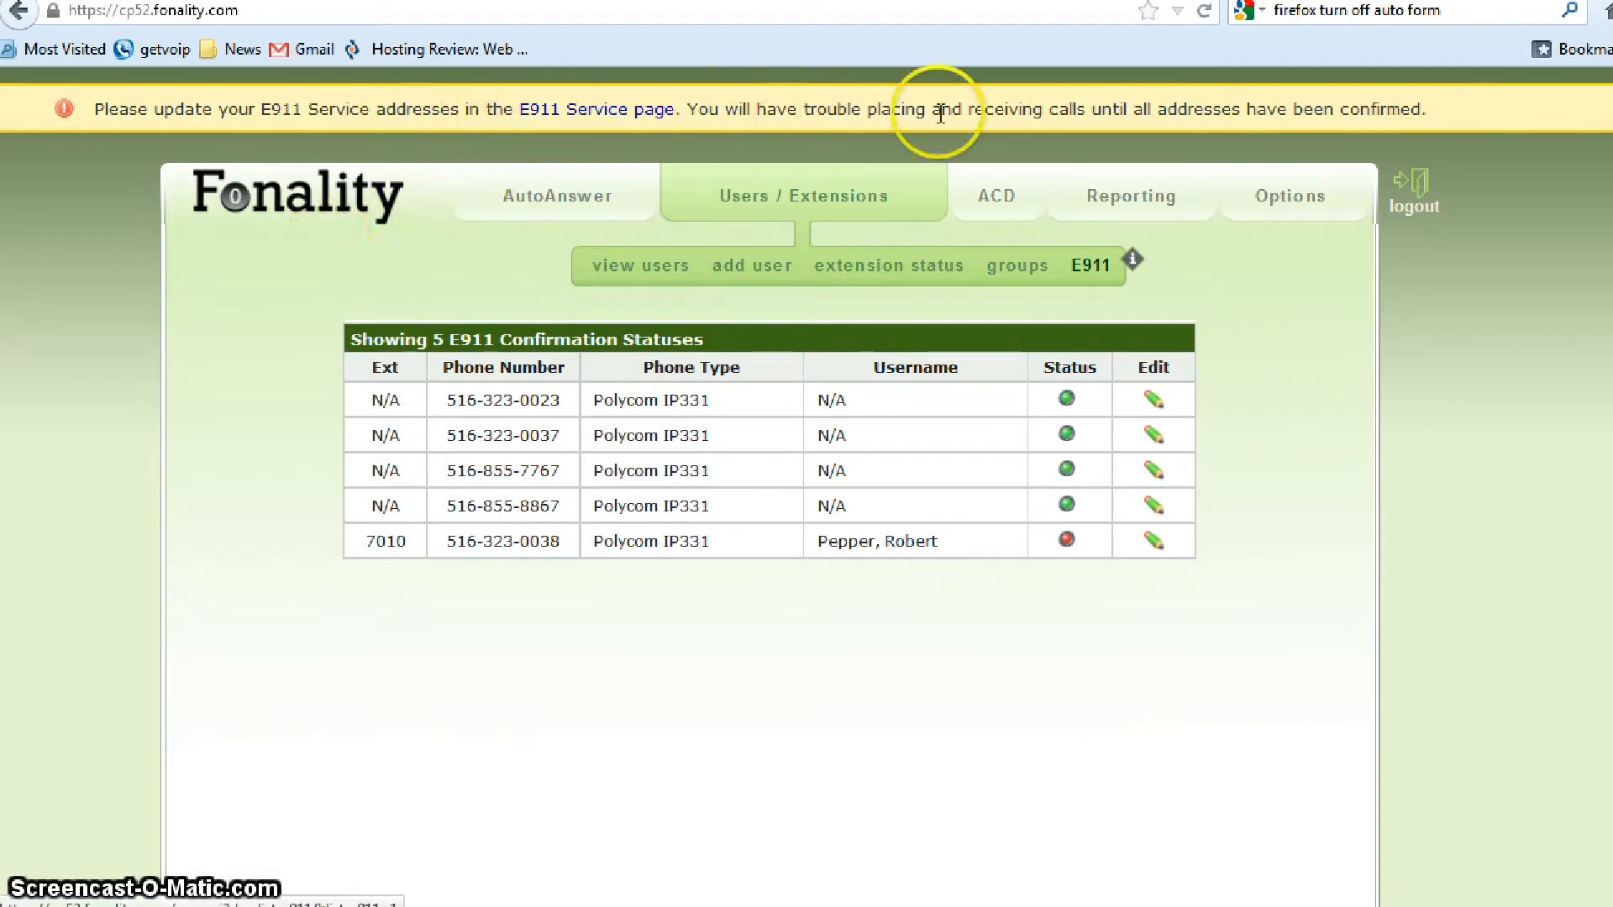
mouse_move(634, 126)
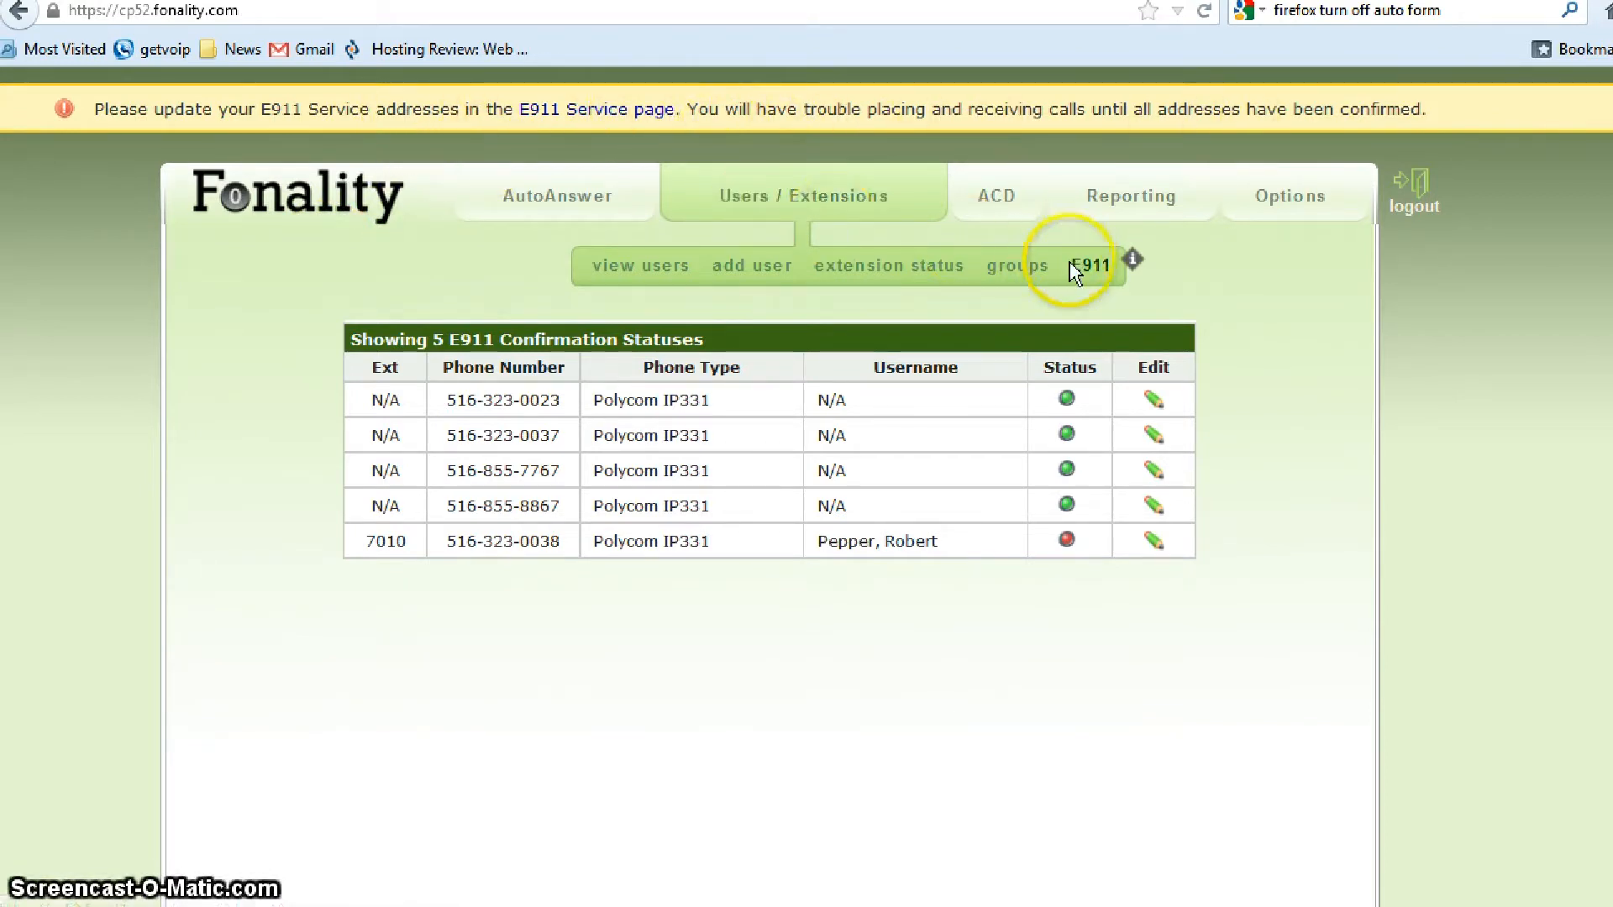
Open the Edit pencil on the first phone row of the E911 confirmation list.
left_click(1154, 401)
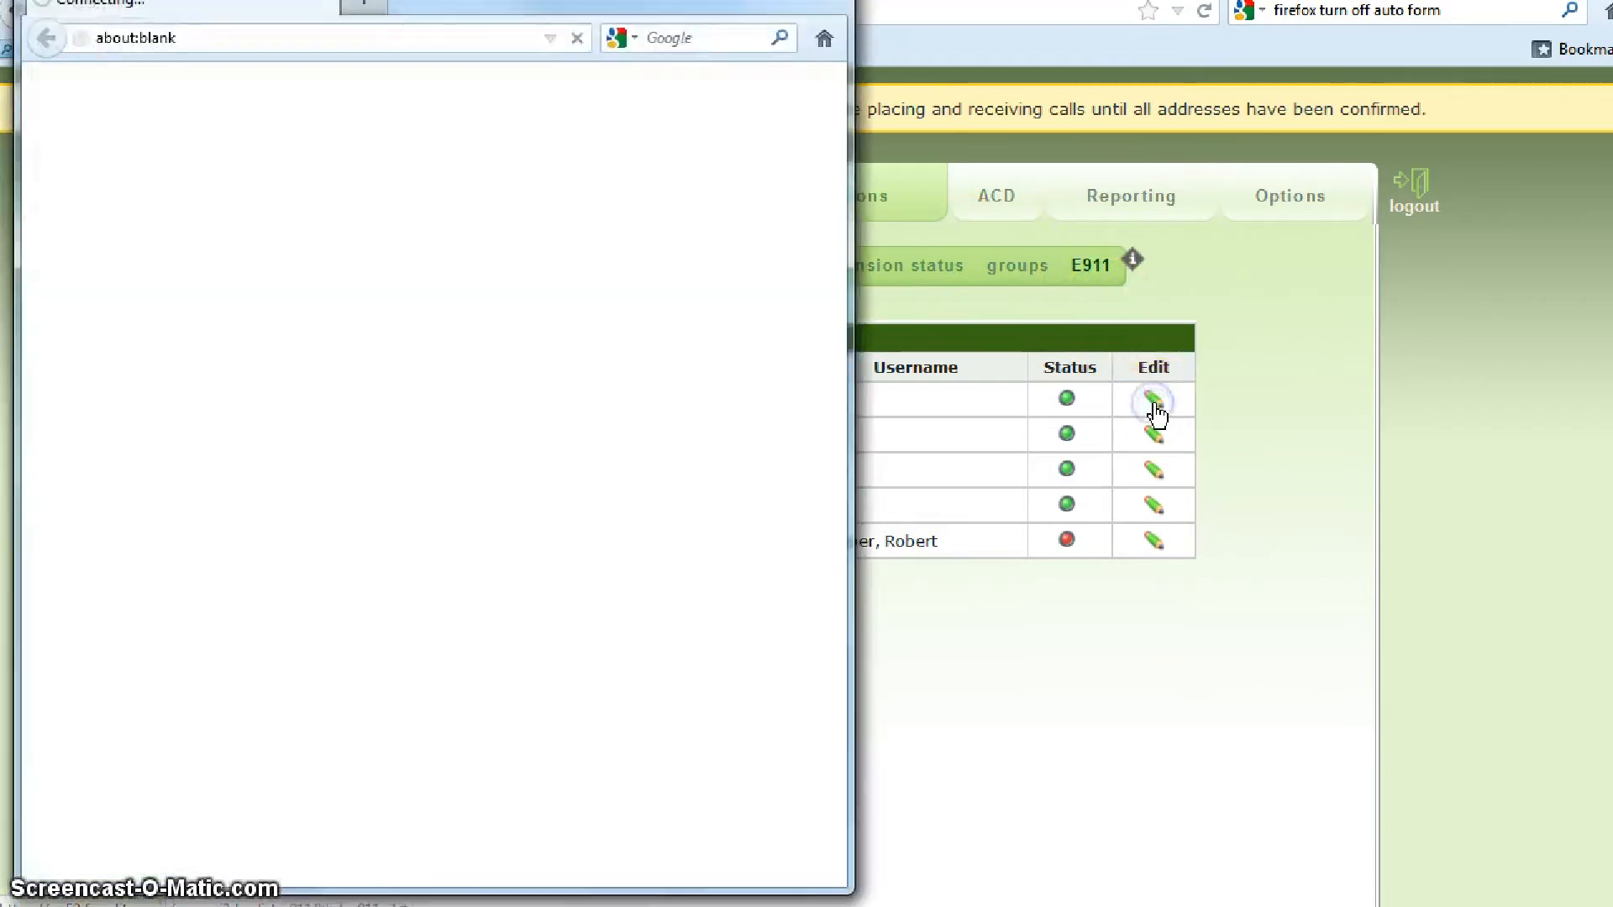
Replace the E911 name entry with 'Barack Obama'.
left_click(1153, 402)
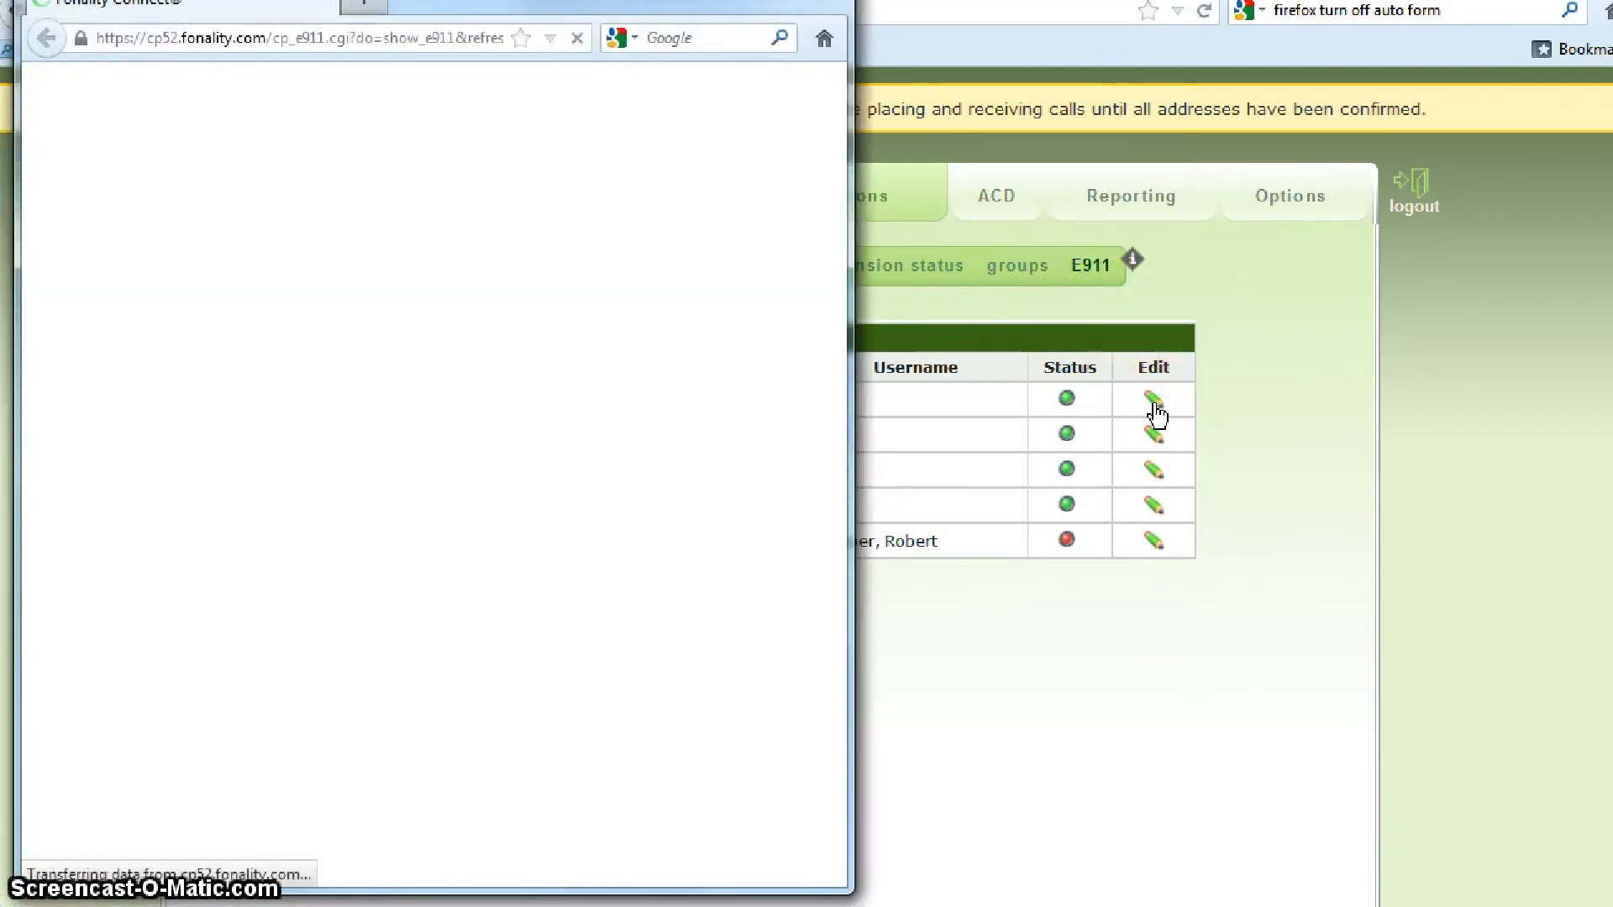
left_click(1154, 399)
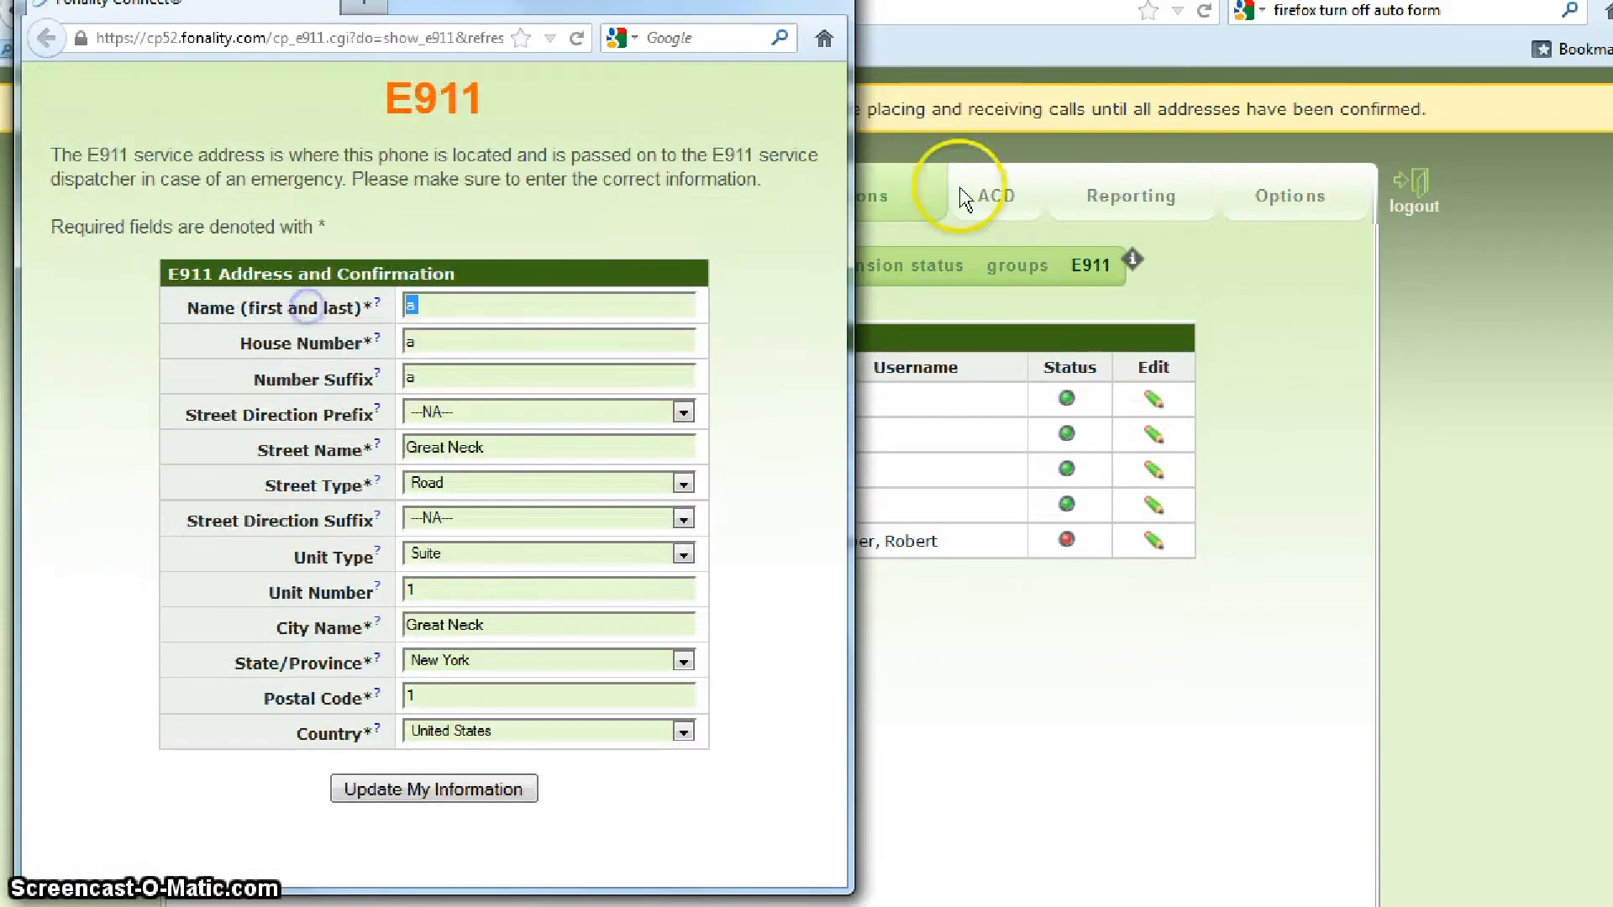
type("Bar")
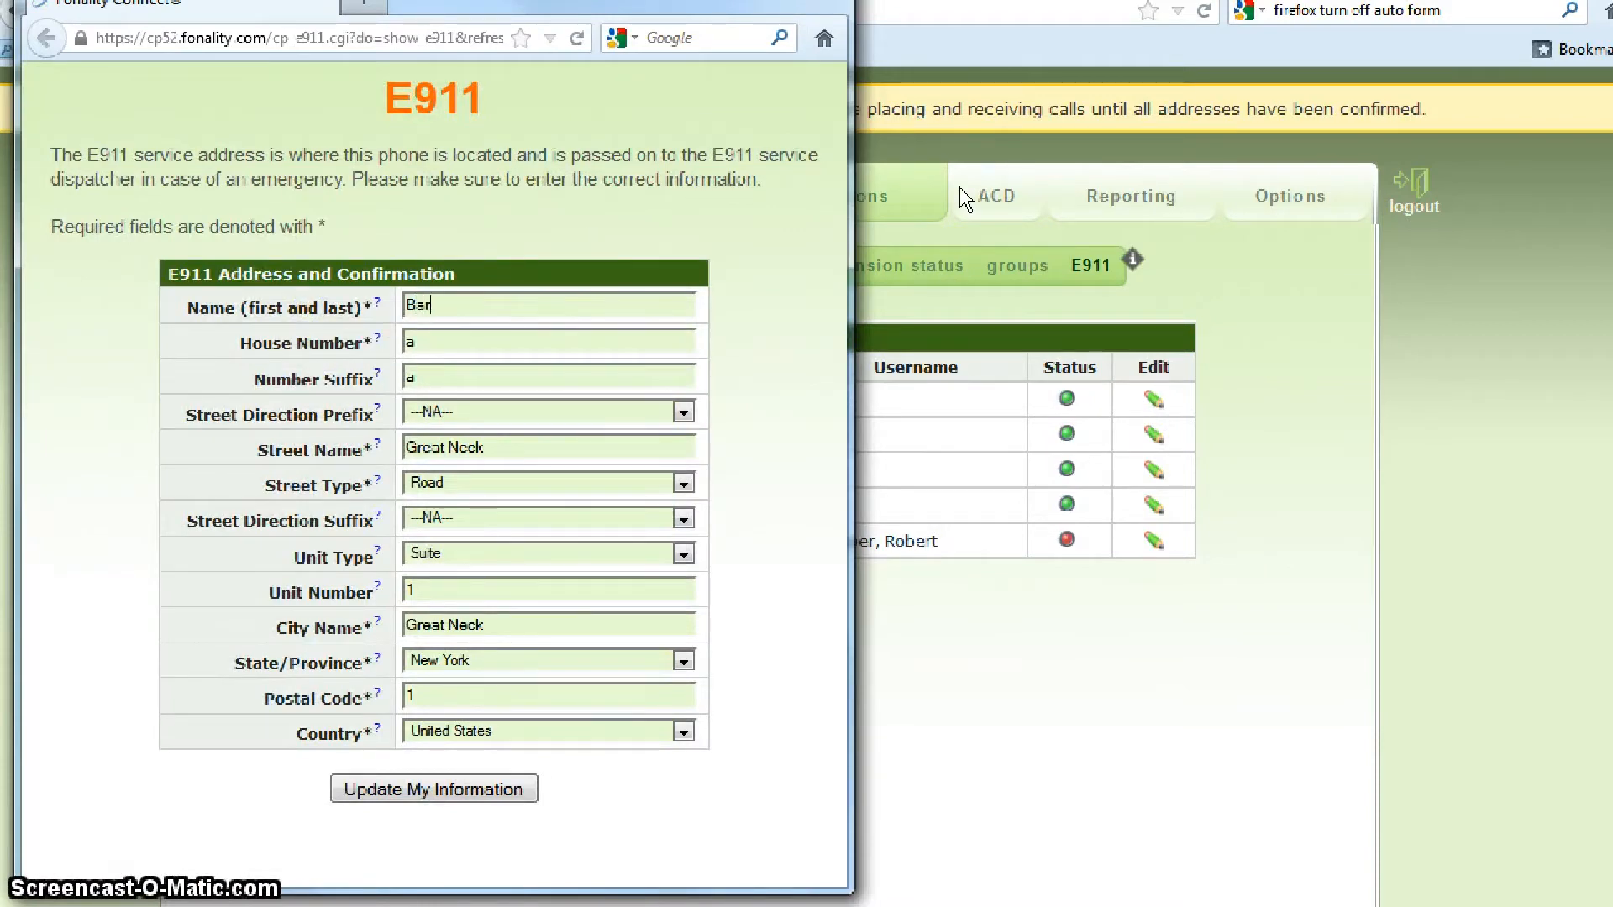
type("Barack Obama")
left_click(548, 342)
type("1600")
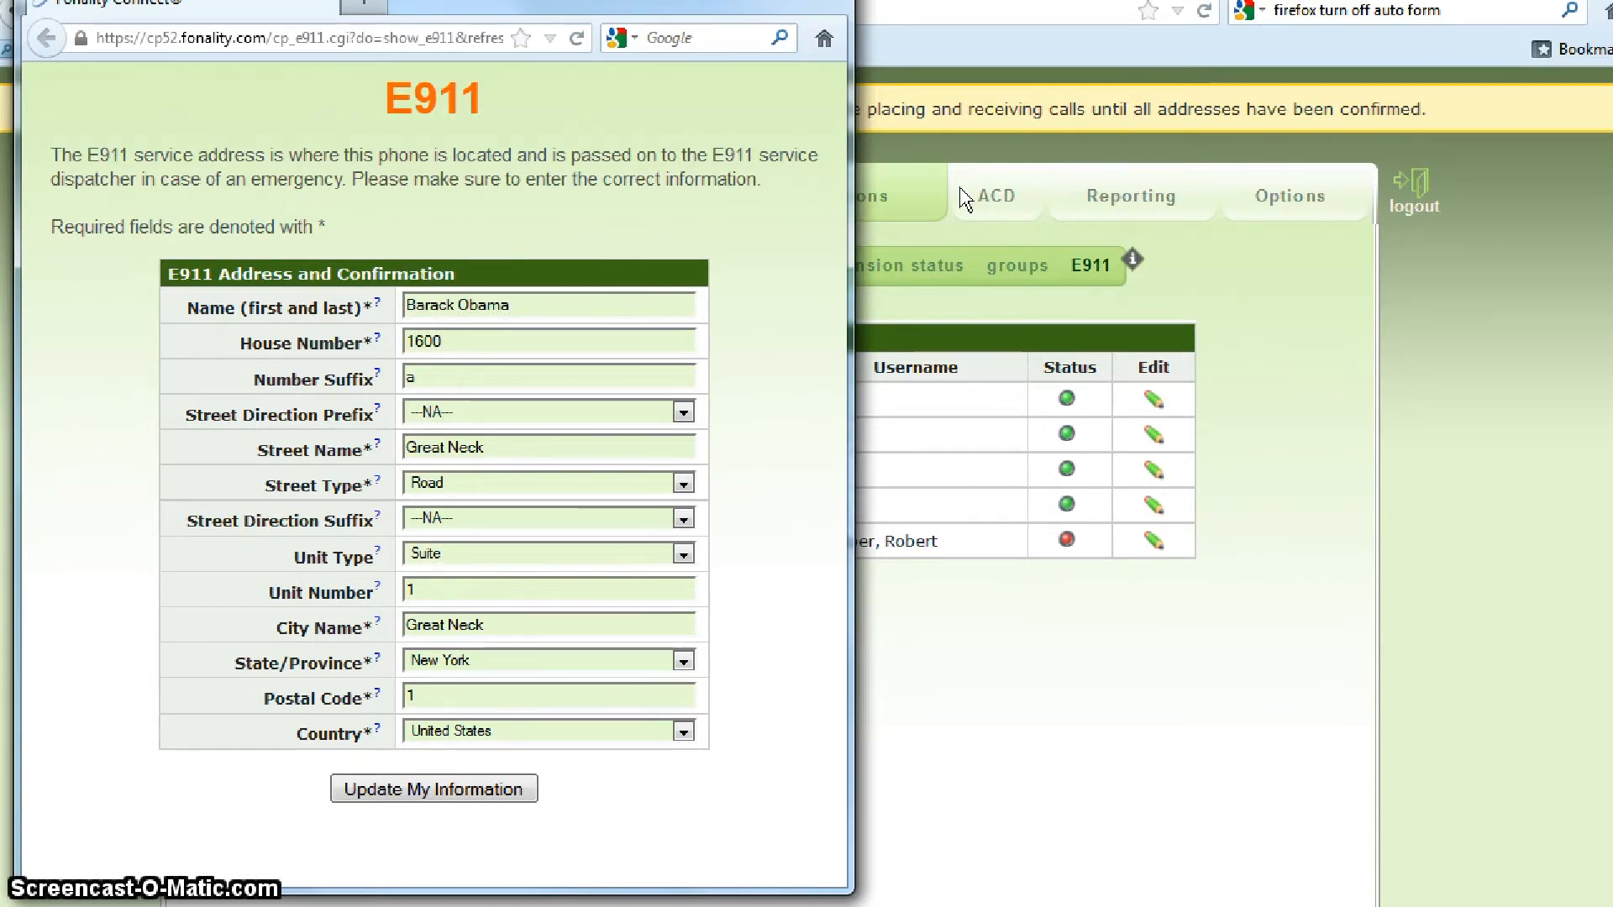
Clear the number suffix and retype the street name as 'Pennsylvania'.
double_click(410, 377)
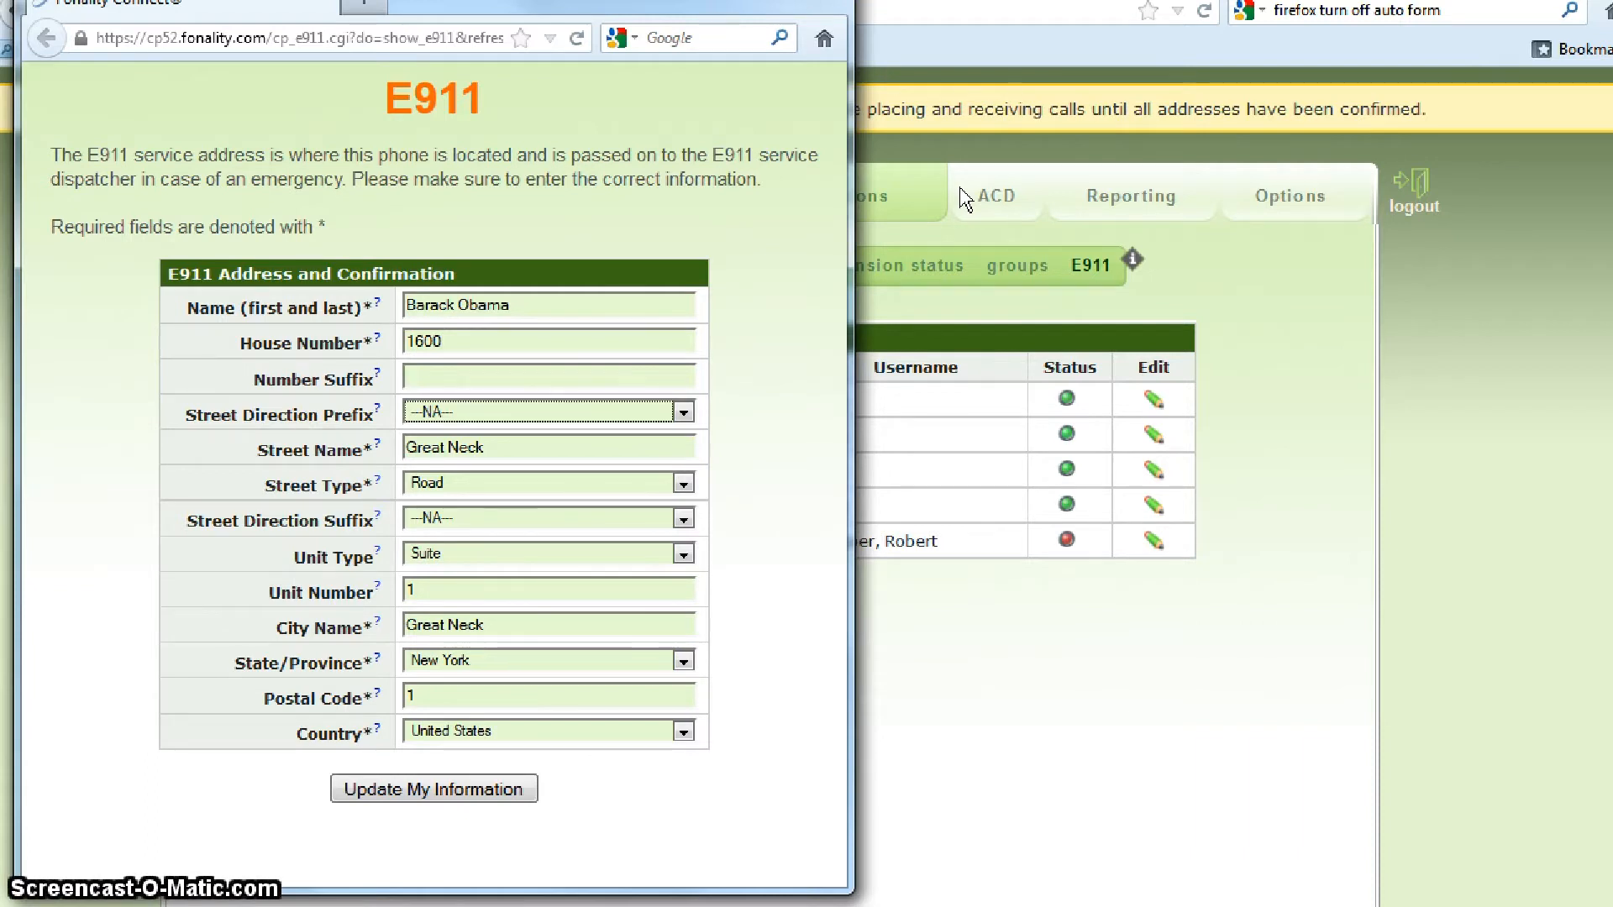
left_click(549, 447)
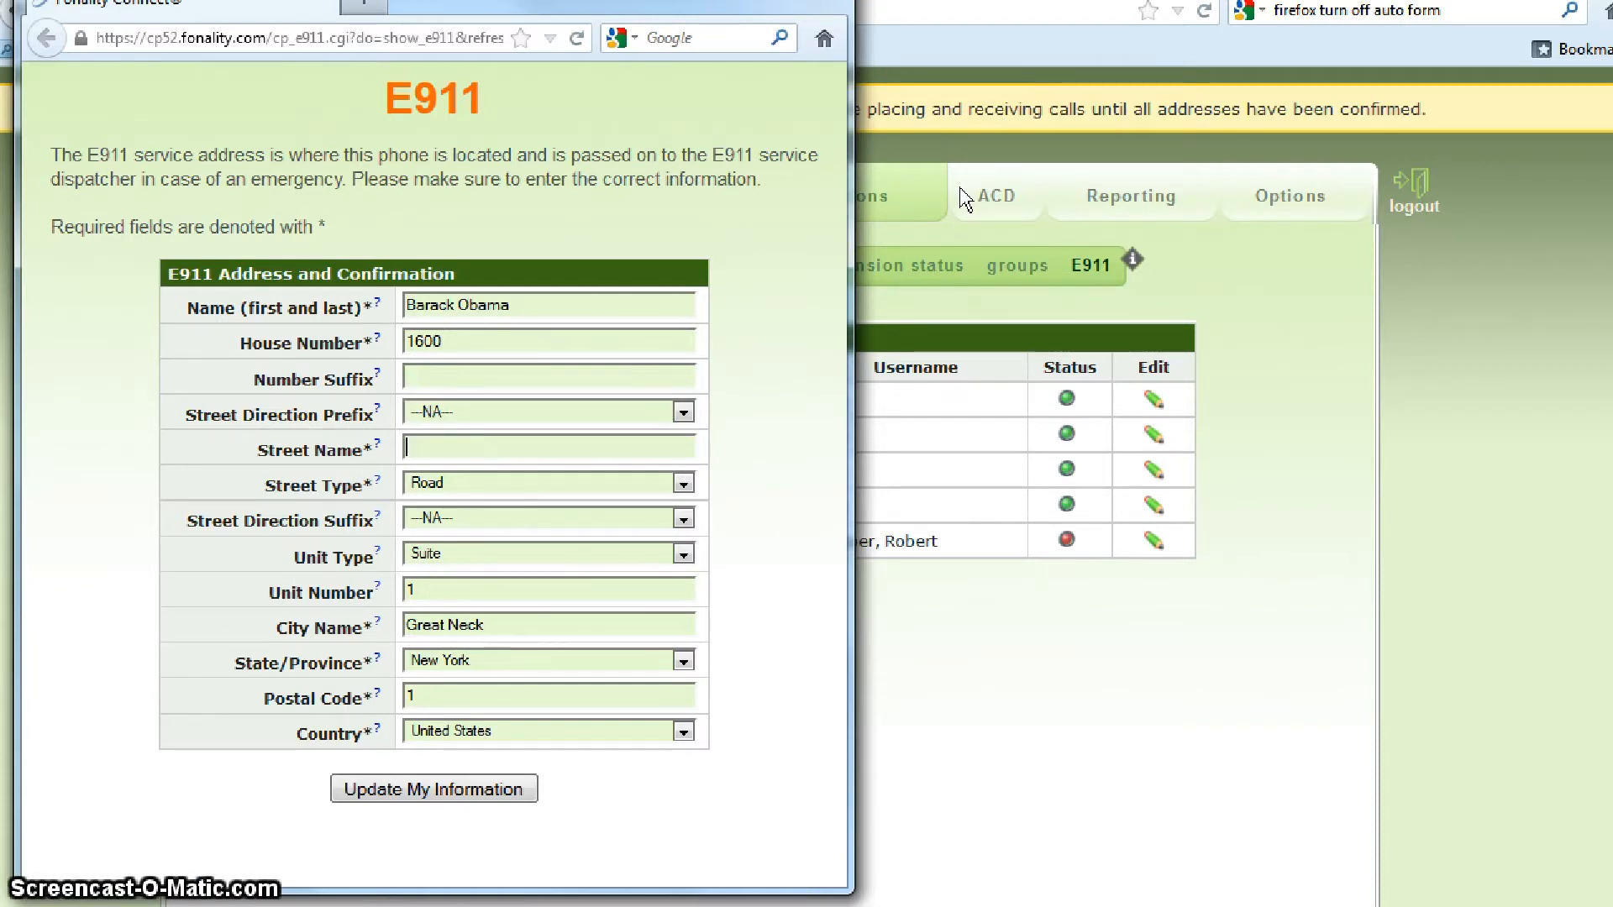
type("Pen")
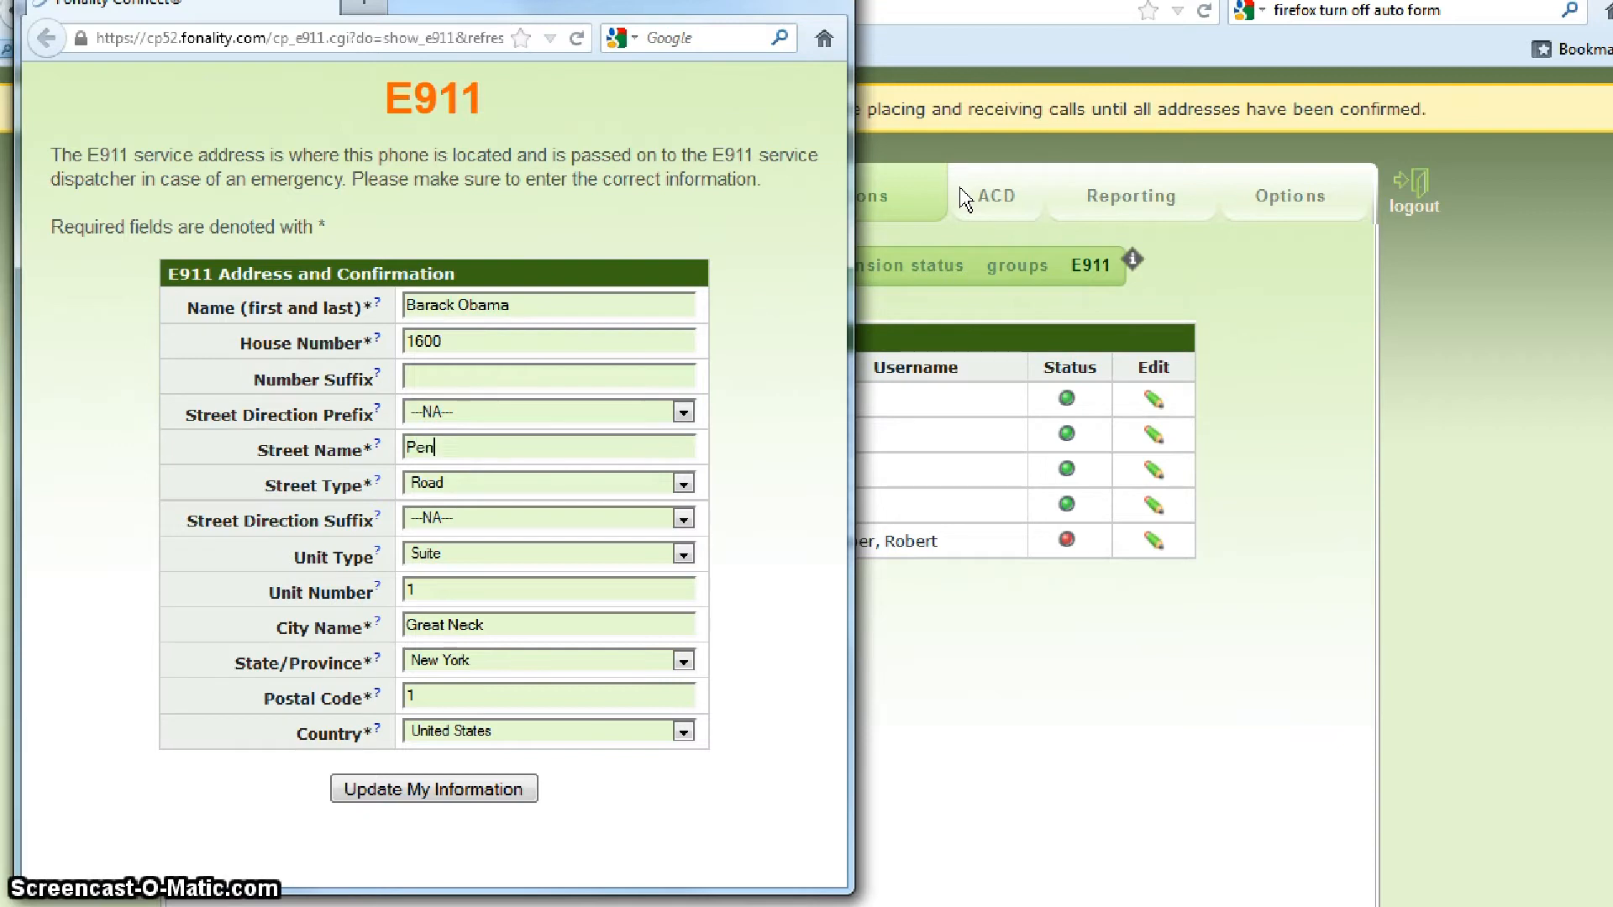
type("nsy")
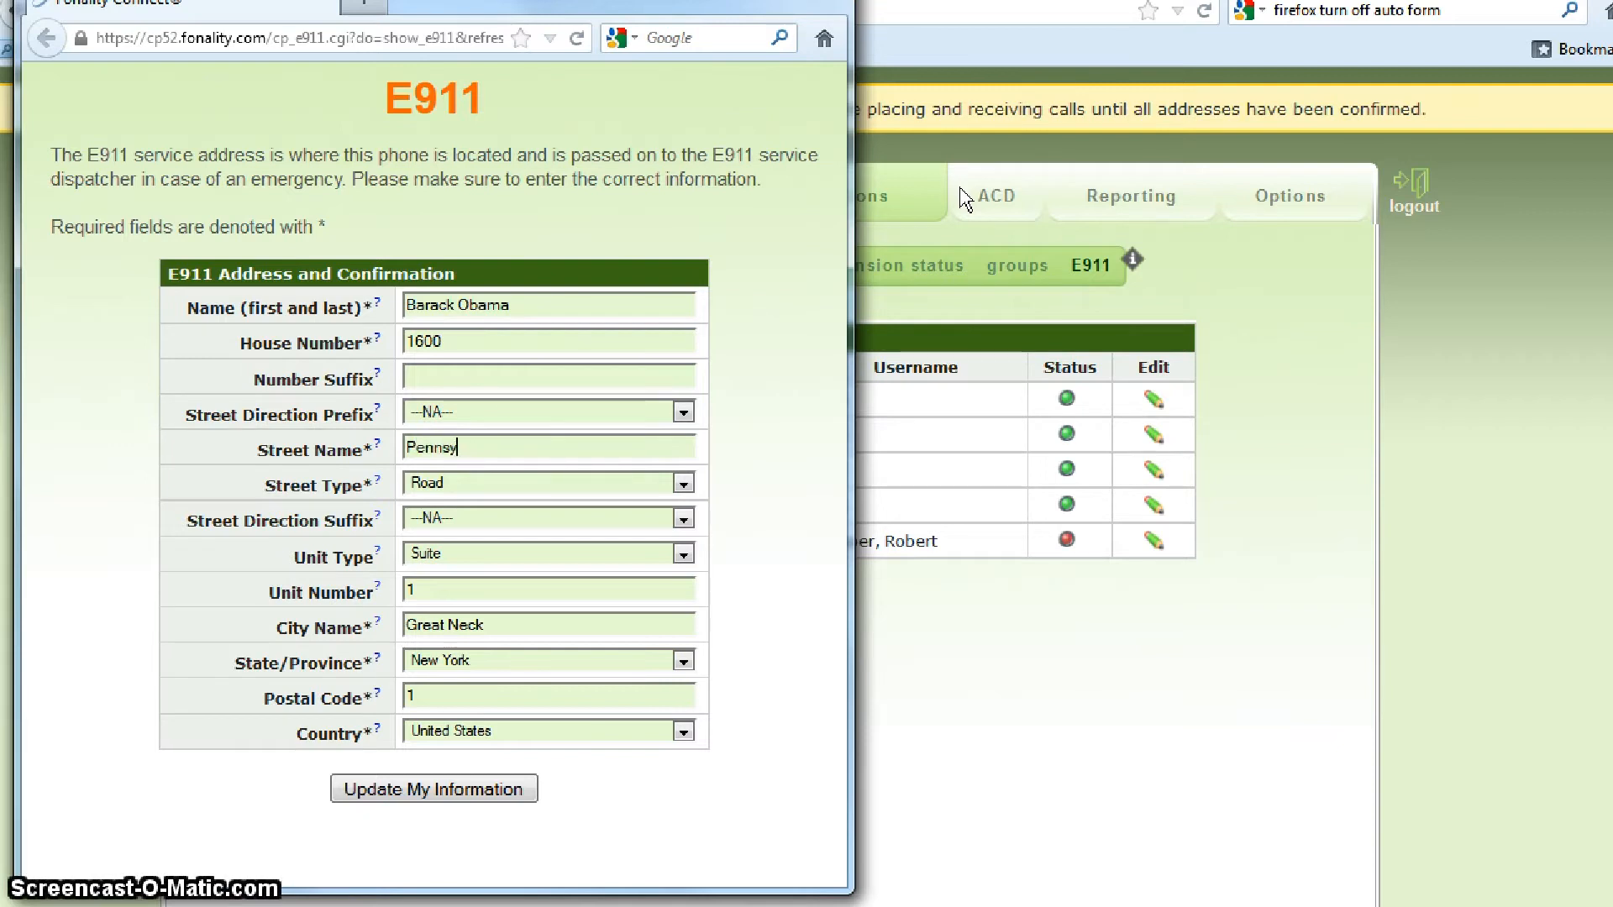
type("vania")
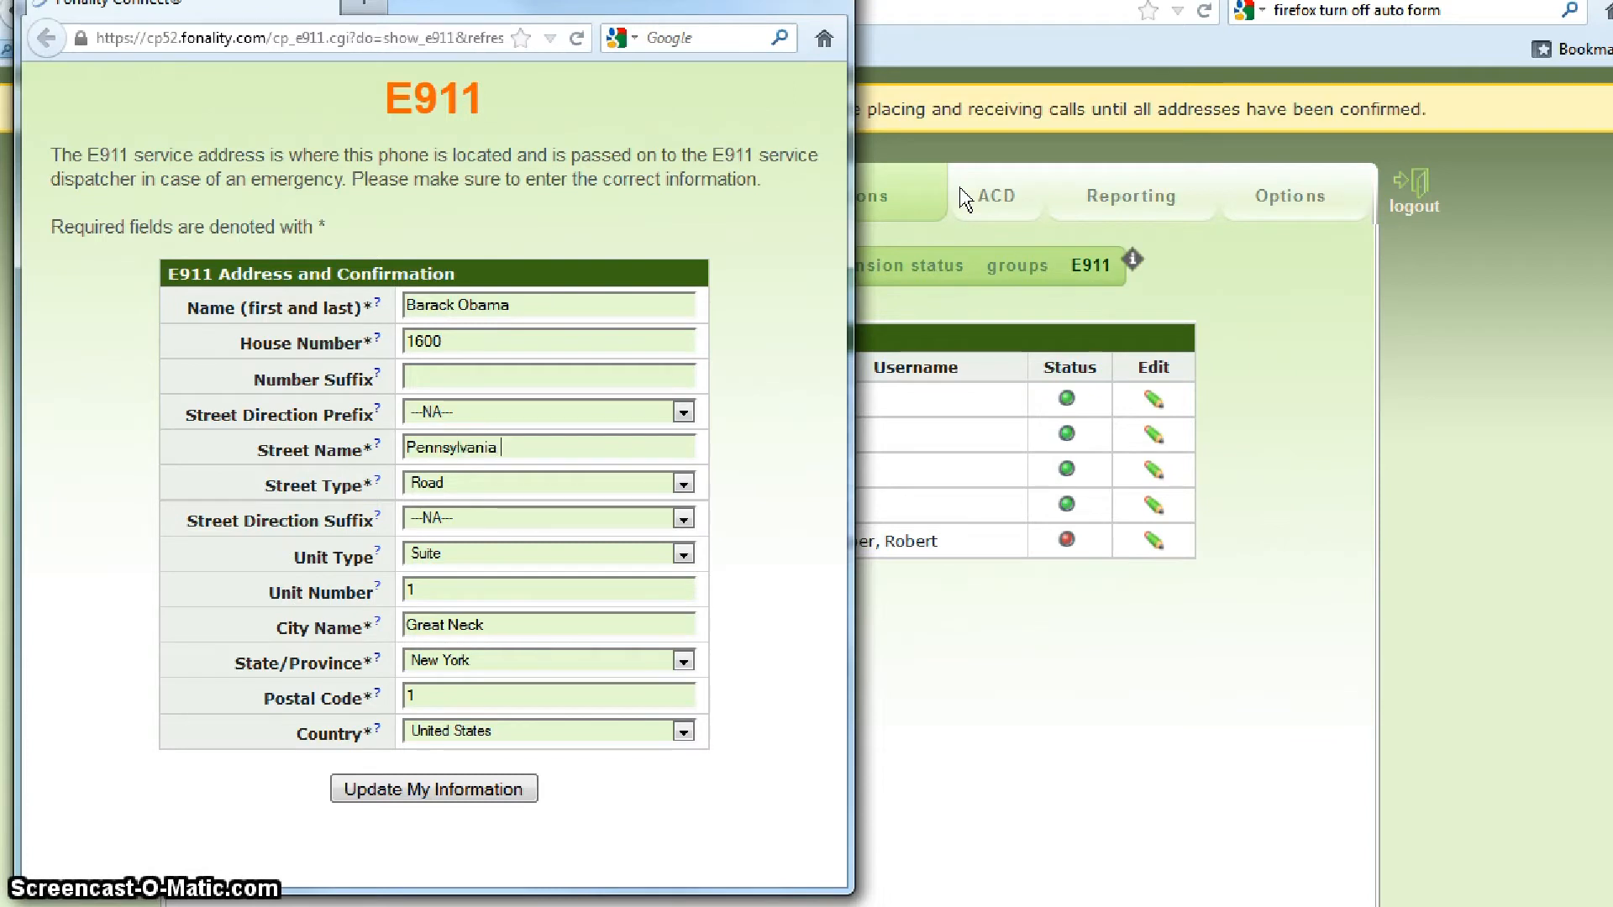
mouse_move(813, 349)
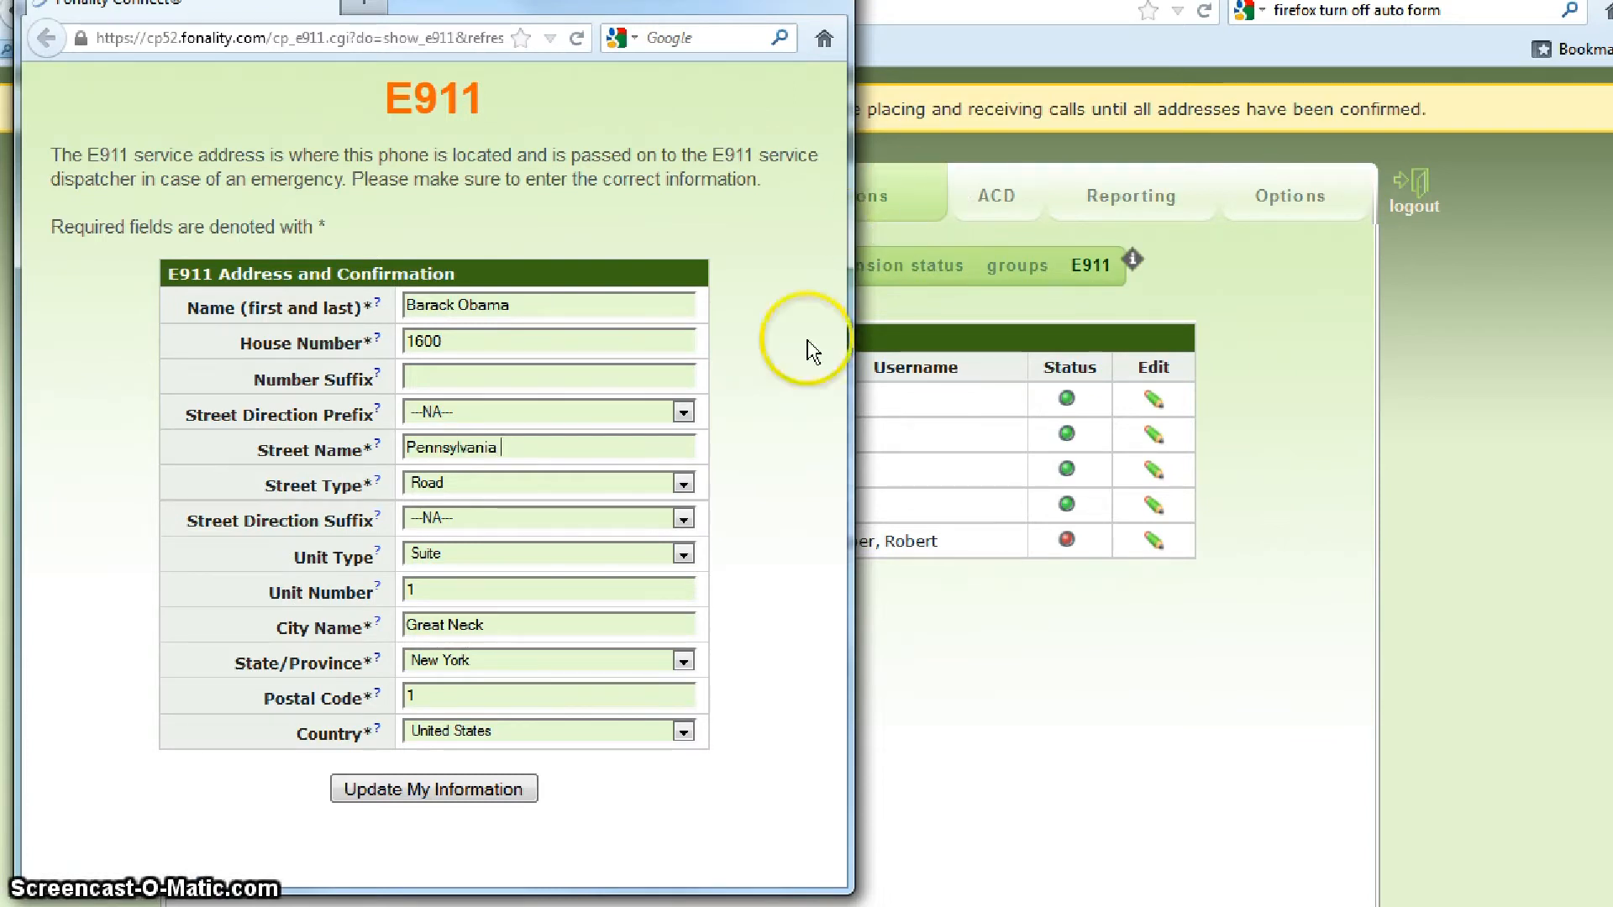
Set street type Avenue, unit type --N/A--, clear the unit number, and enter city Washington.
left_click(683, 483)
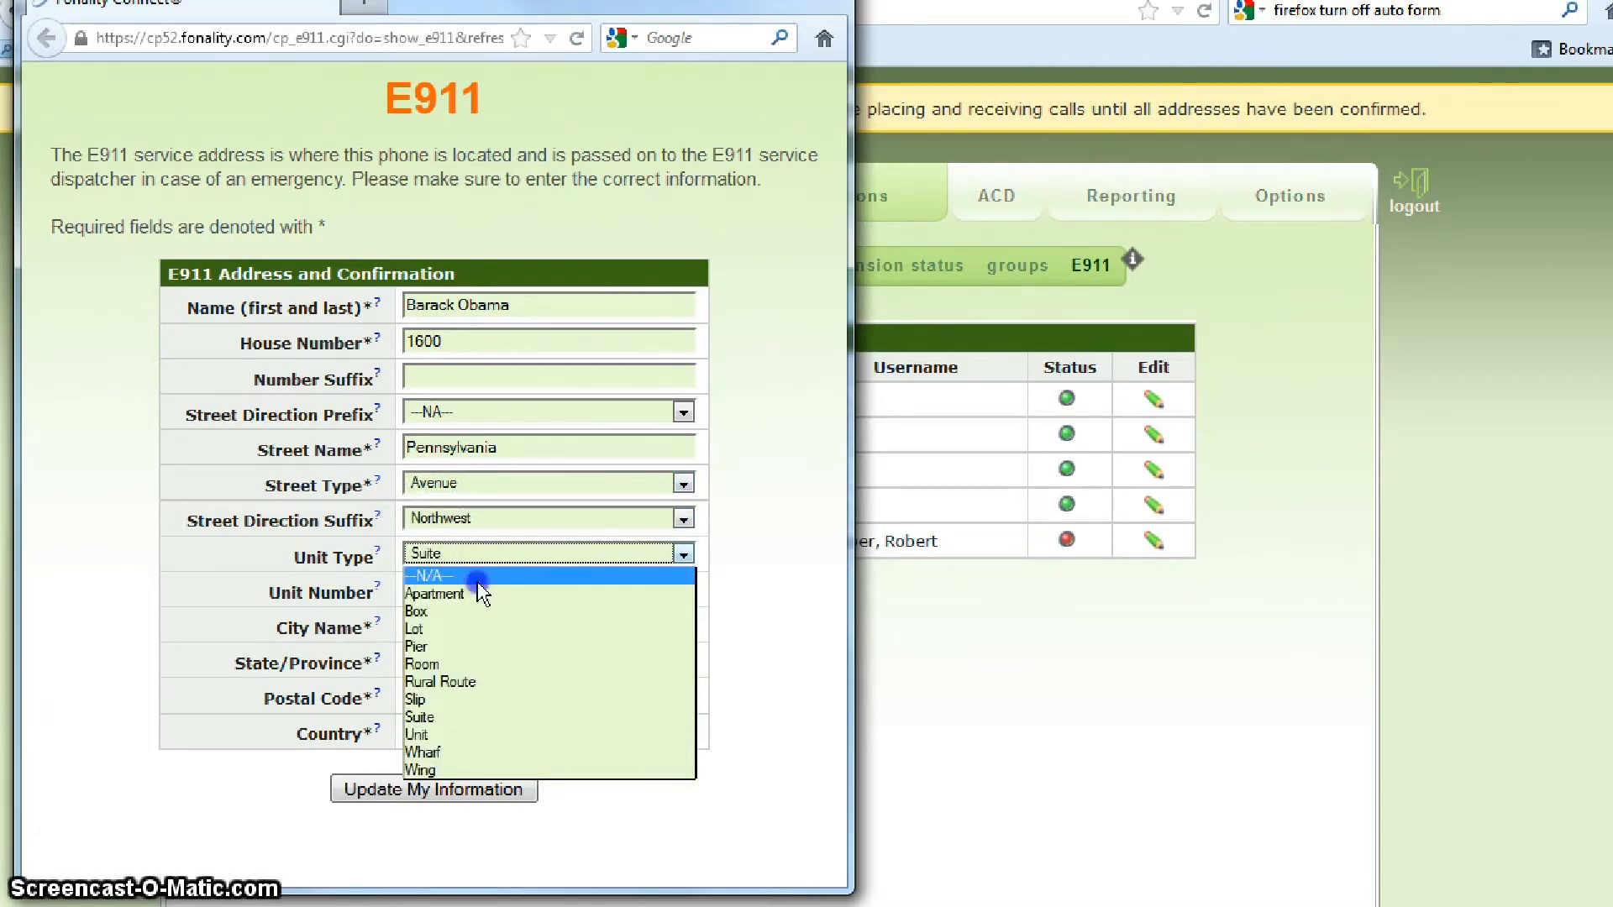
left_click(432, 576)
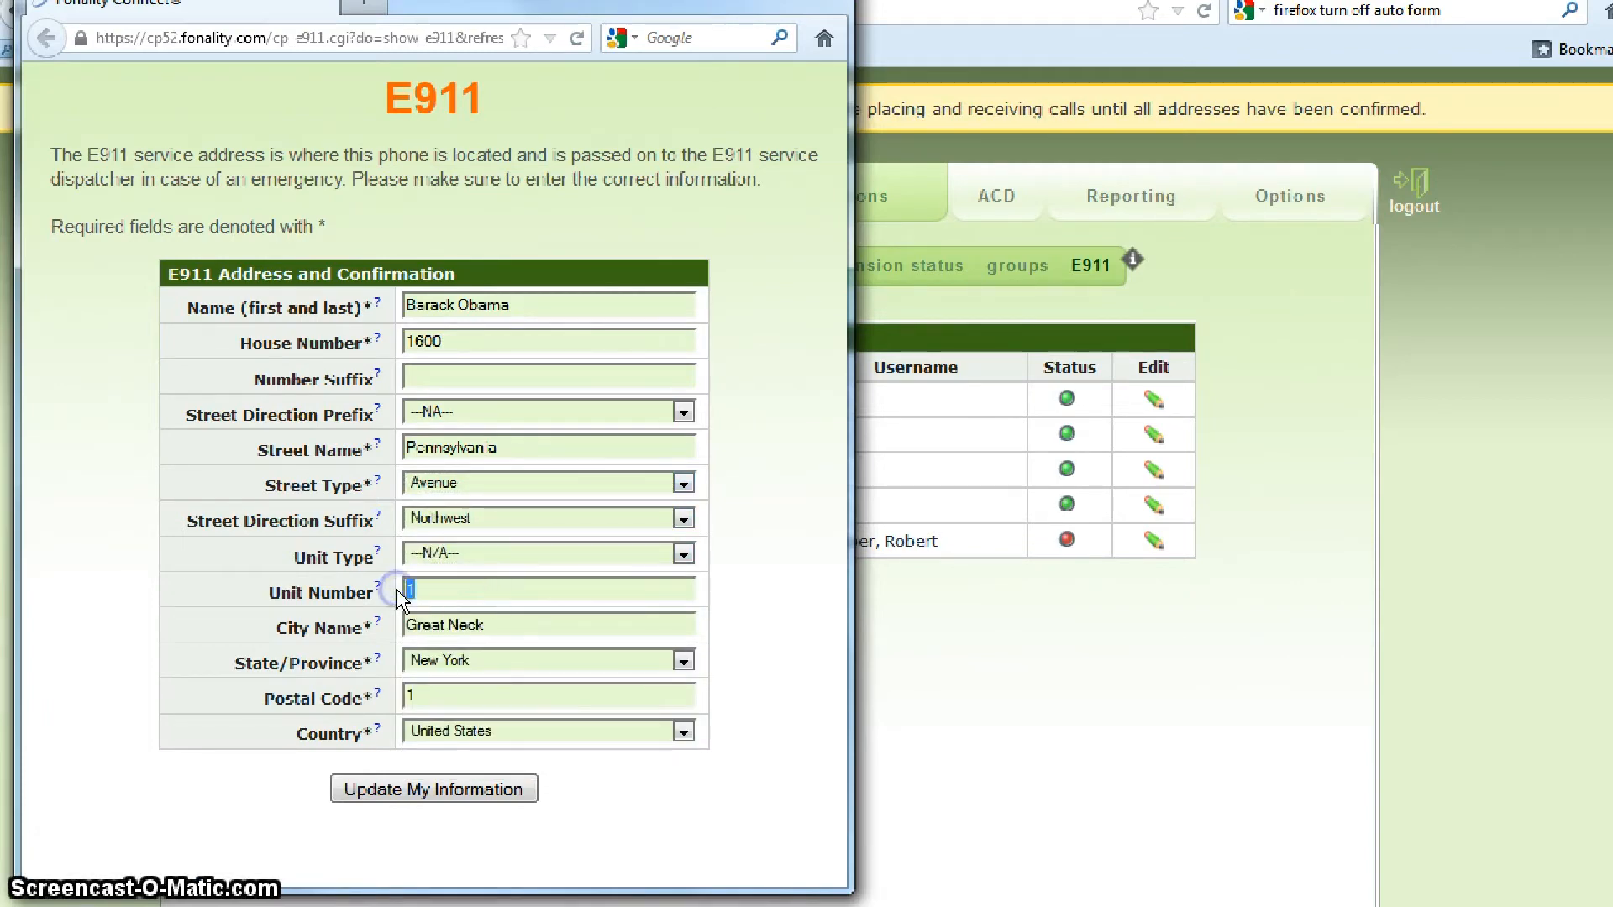
key("Backspace")
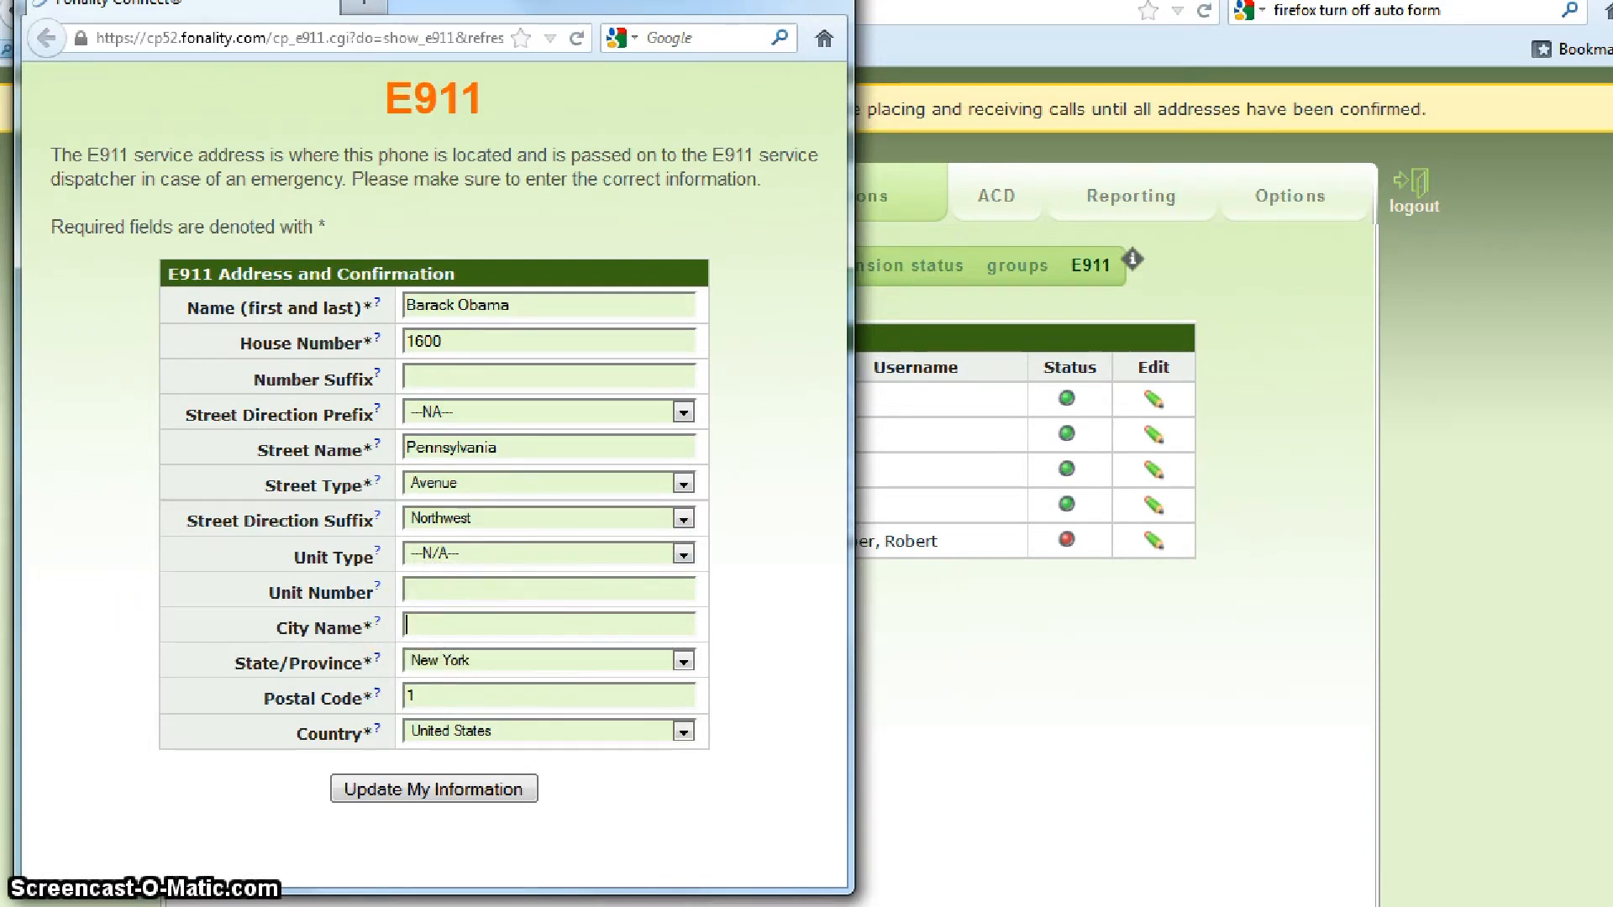
type("Washington")
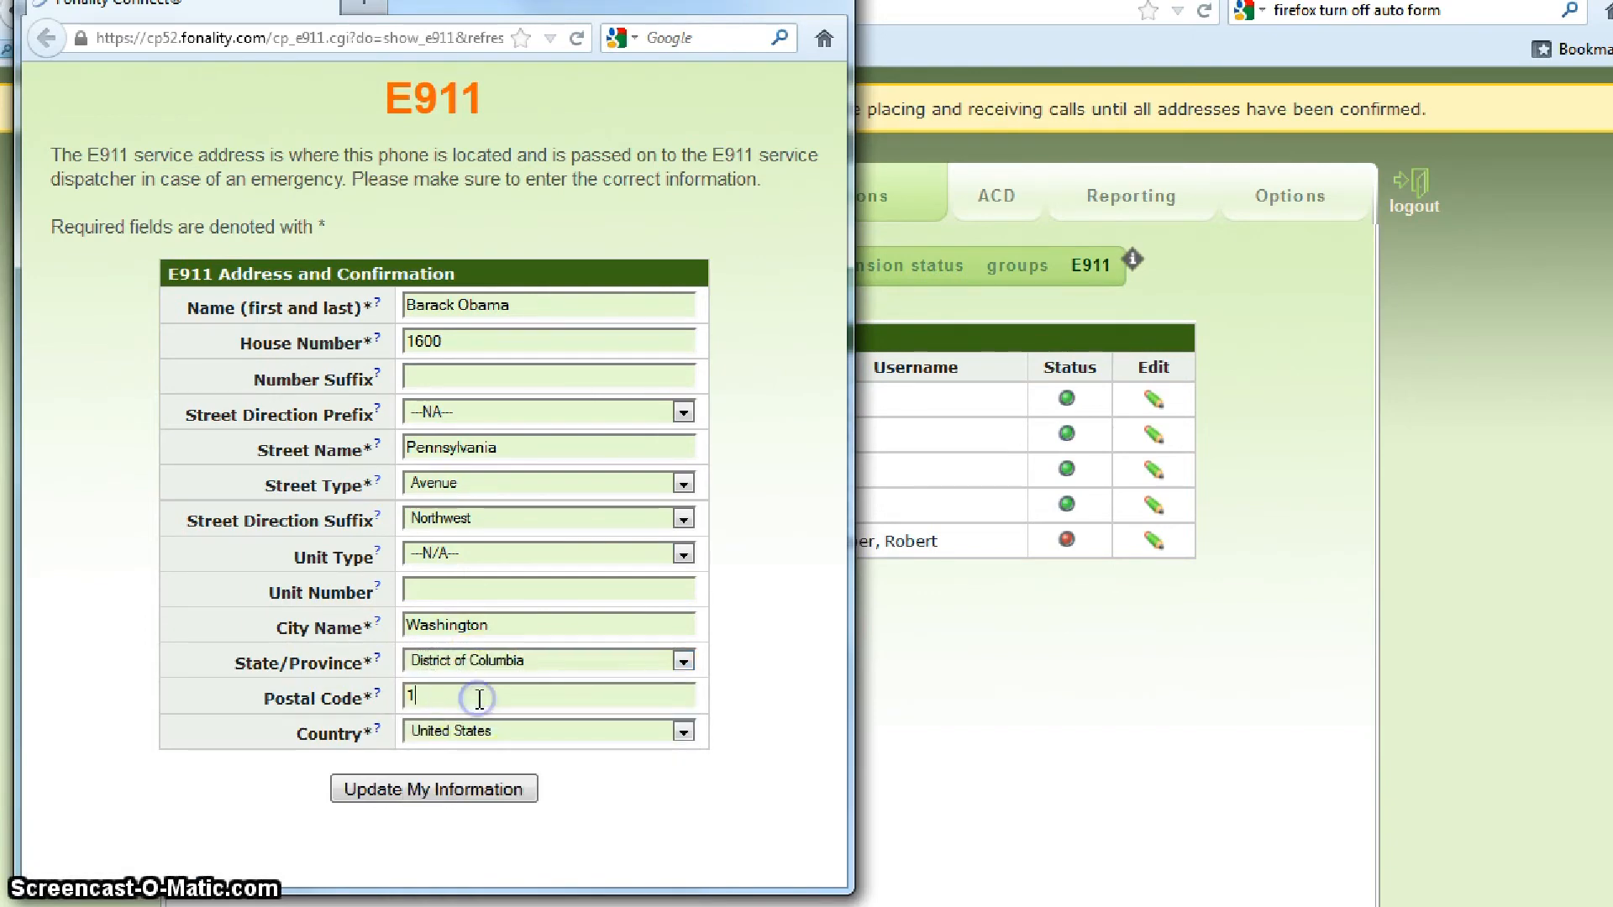
mouse_move(288, 661)
type("20500")
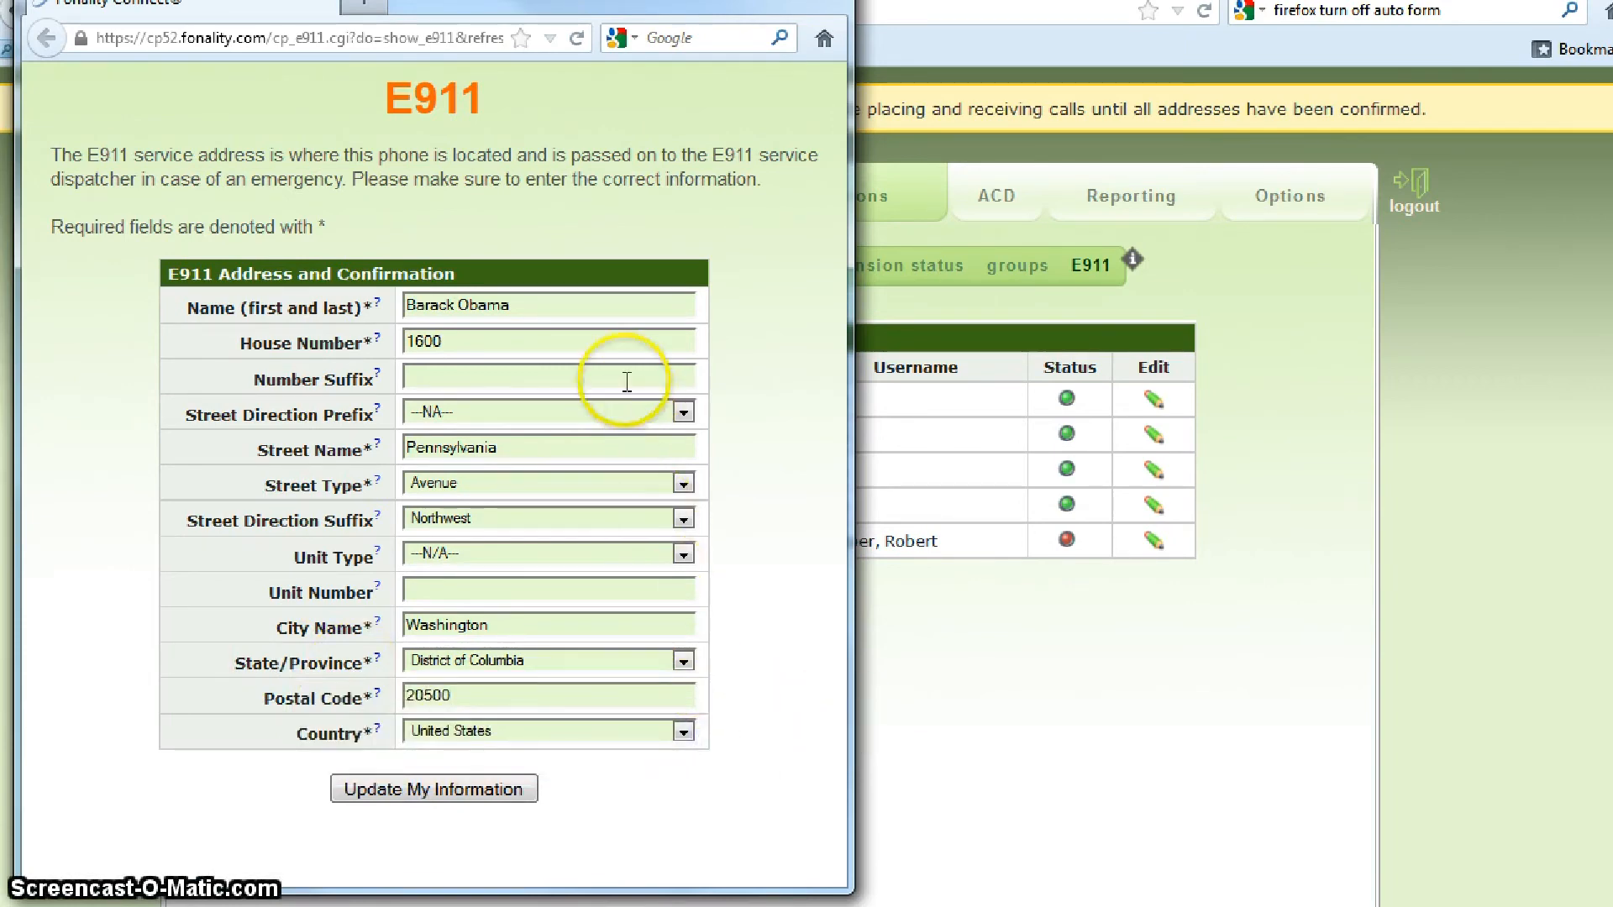
mouse_move(588, 299)
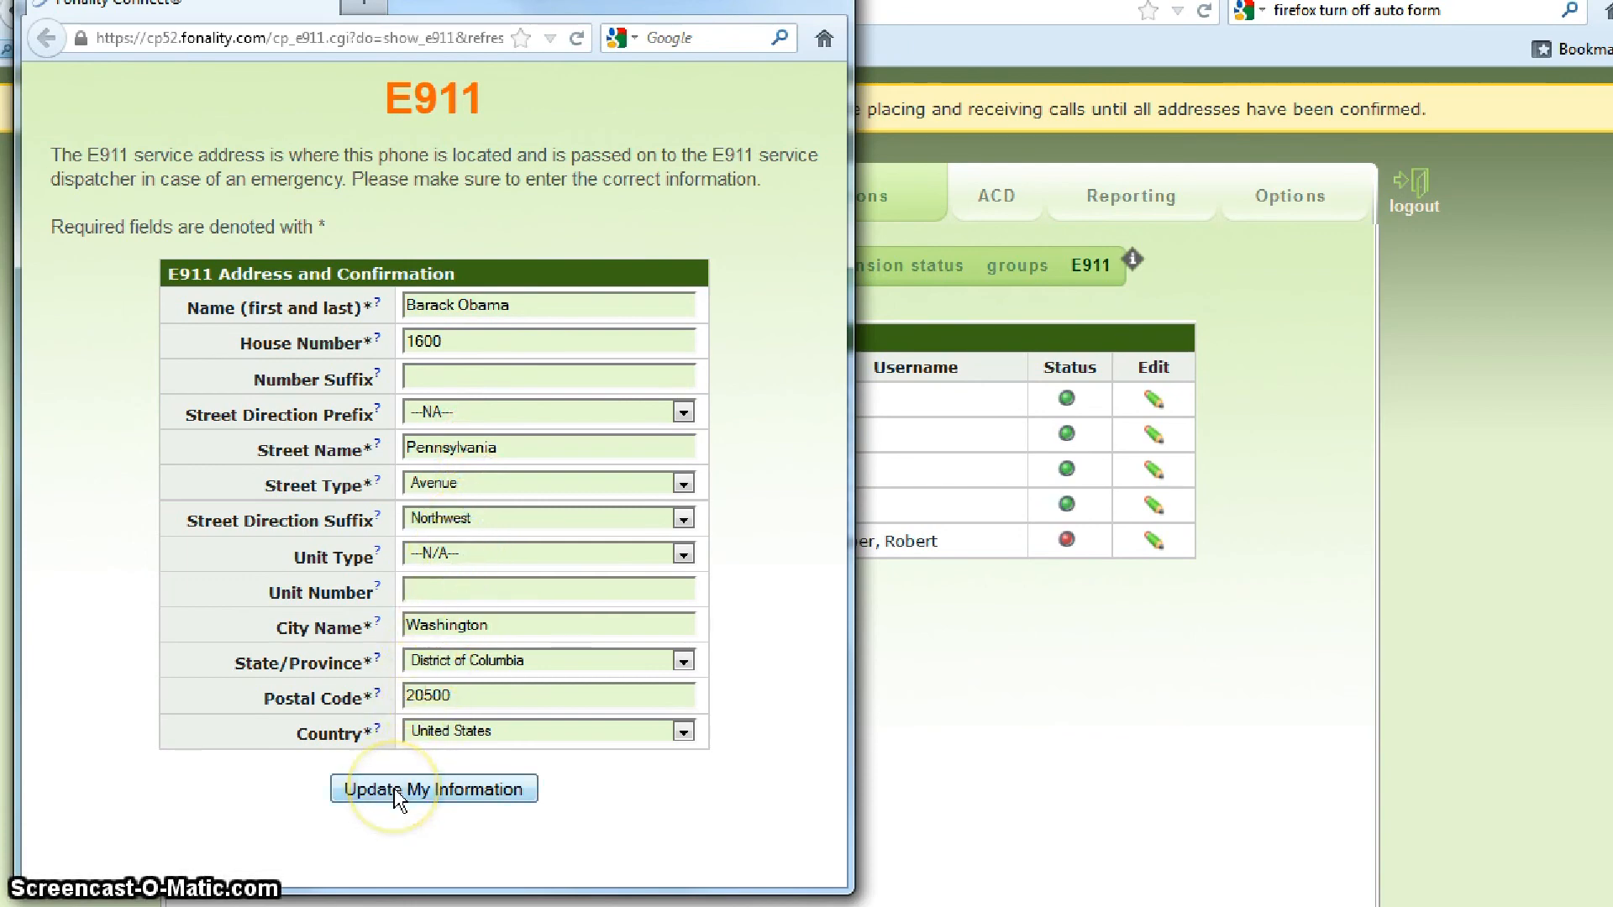
Submit the Pennsylvania Avenue address with Update My Information.
left_click(433, 789)
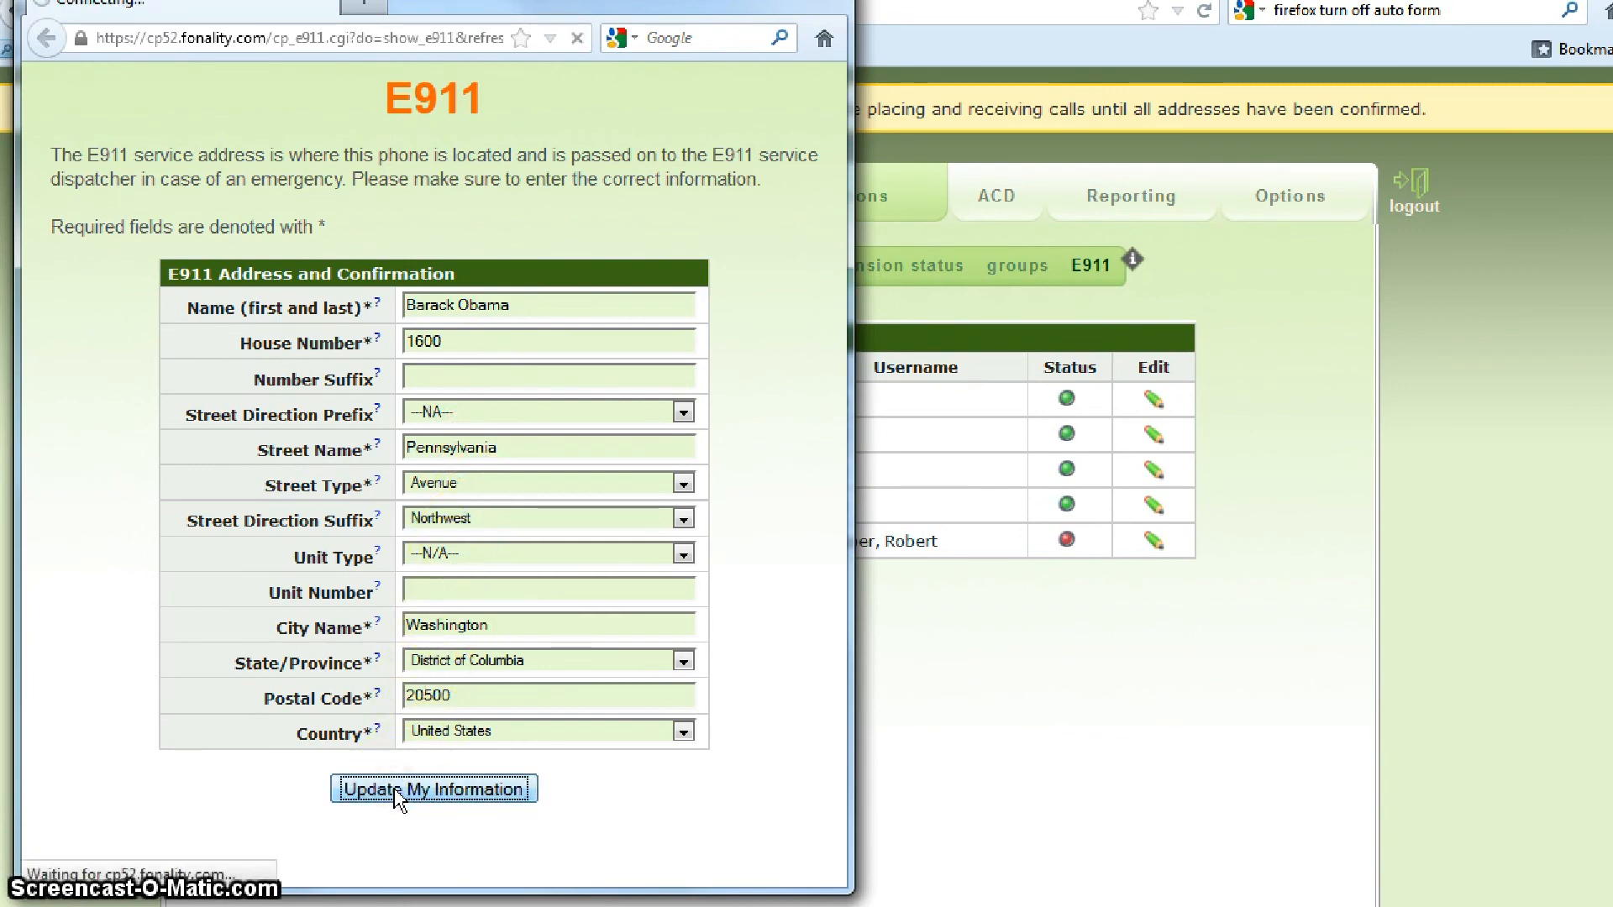